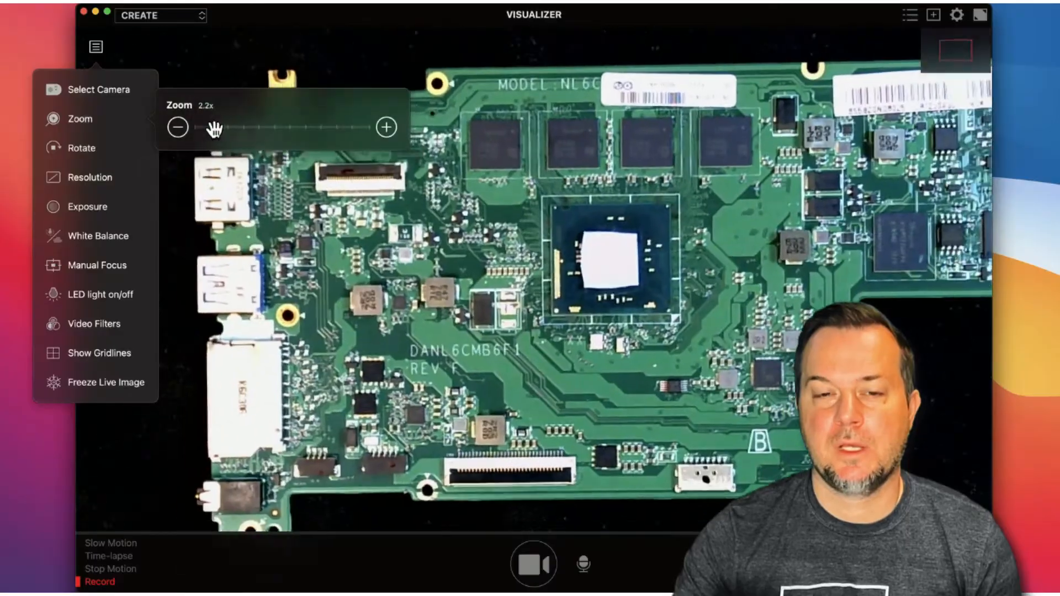
Zoom back out to 1.0x on the whole board and lower exposure to about -5 EV
{"action": "left_click", "coordinate": [180, 127]}
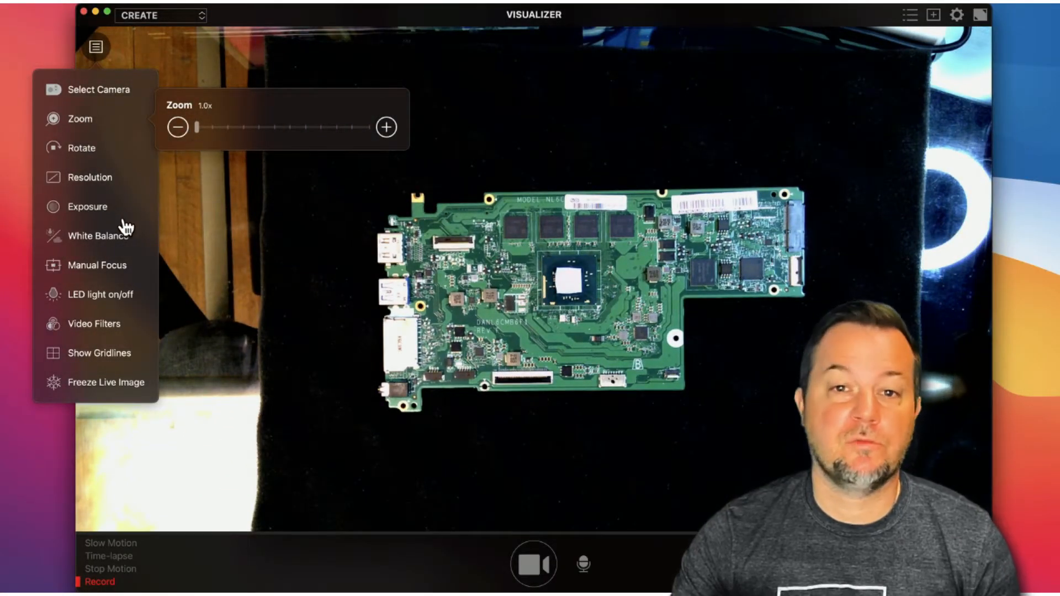
{"action": "left_click", "coordinate": [87, 206]}
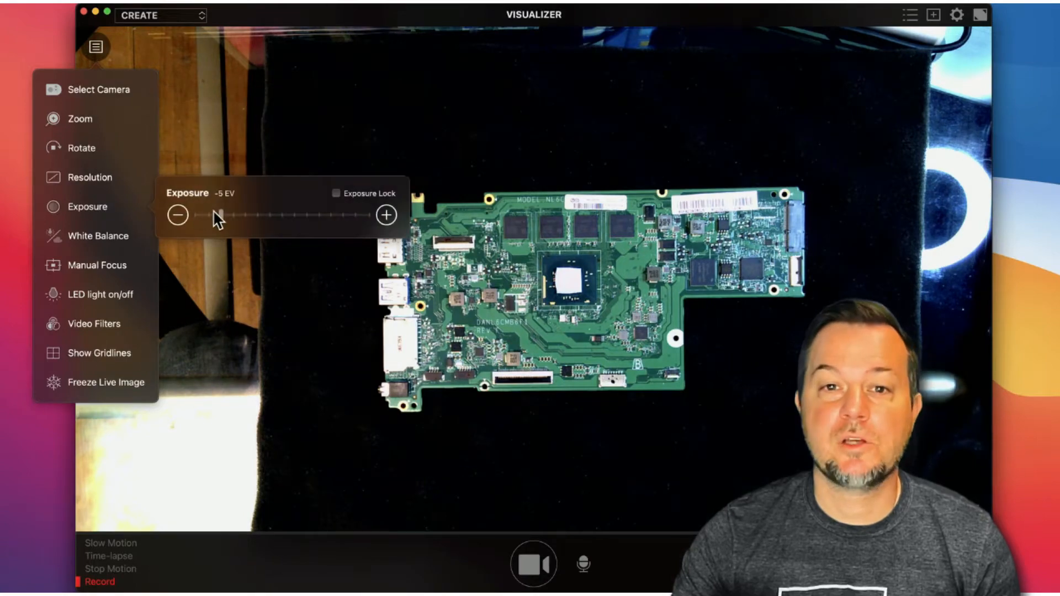
{"action": "left_click_drag", "start_coordinate": [217, 214], "coordinate": [260, 214]}
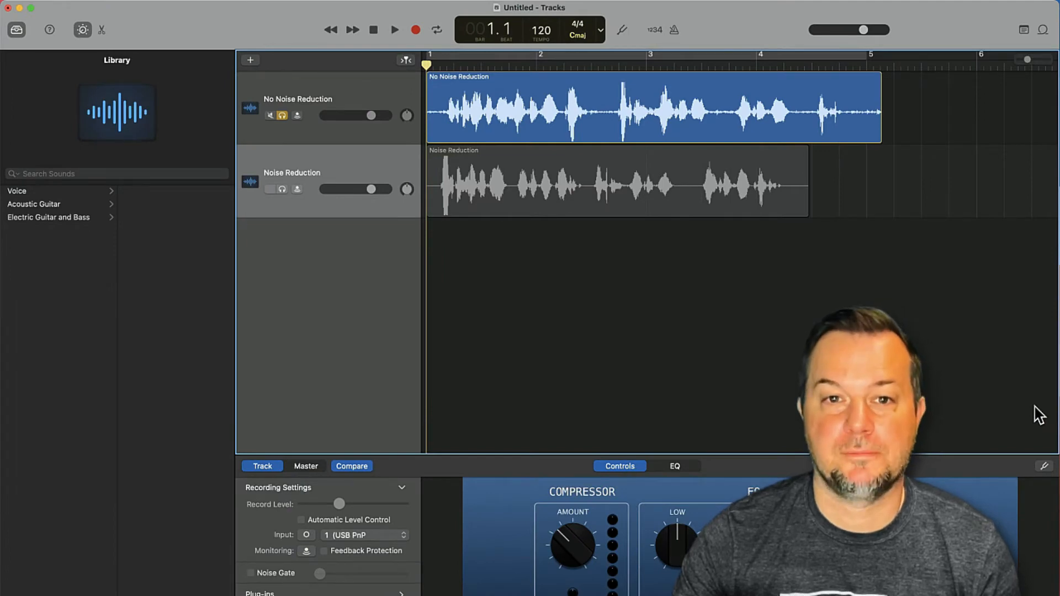
{"action": "left_click", "coordinate": [395, 29]}
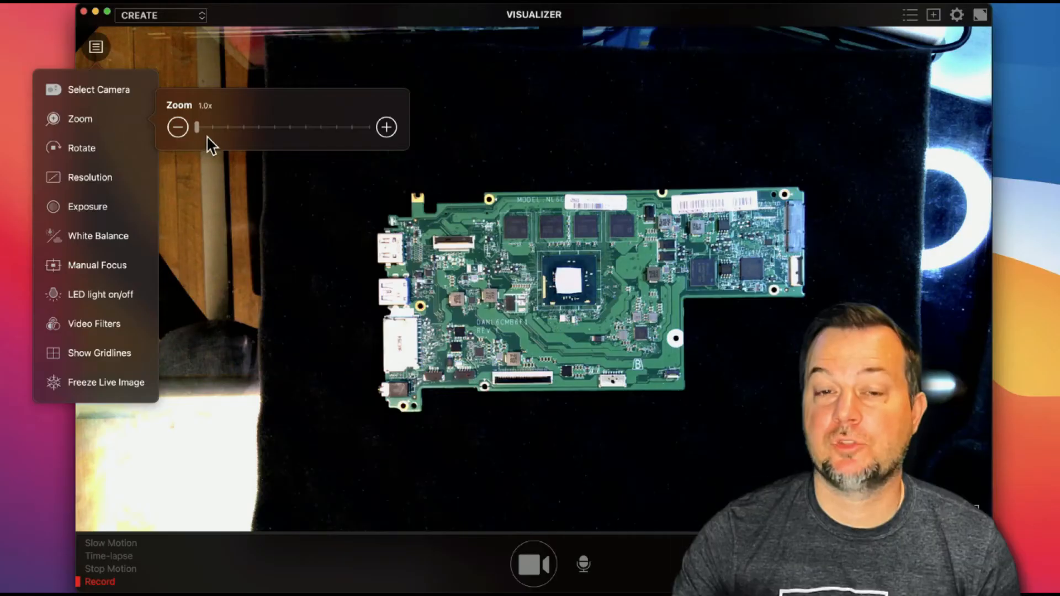
Zoom to 3.3x on the processor, rotate to 357°, and manually focus on the notebook spiral
{"action": "left_click_drag", "start_coordinate": [196, 127], "coordinate": [226, 127]}
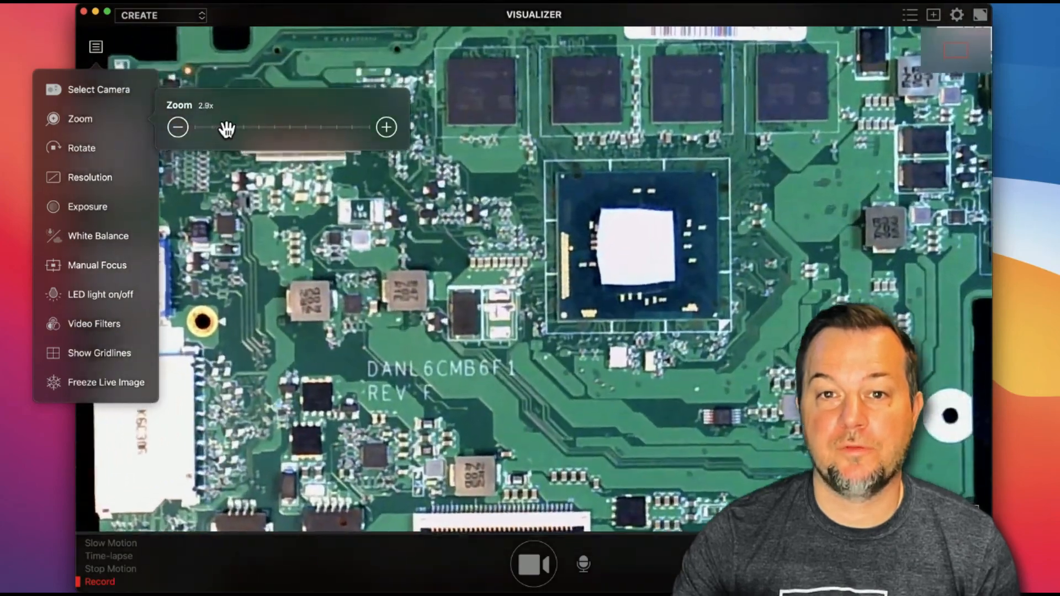
{"action": "left_click_drag", "start_coordinate": [225, 127], "coordinate": [234, 127]}
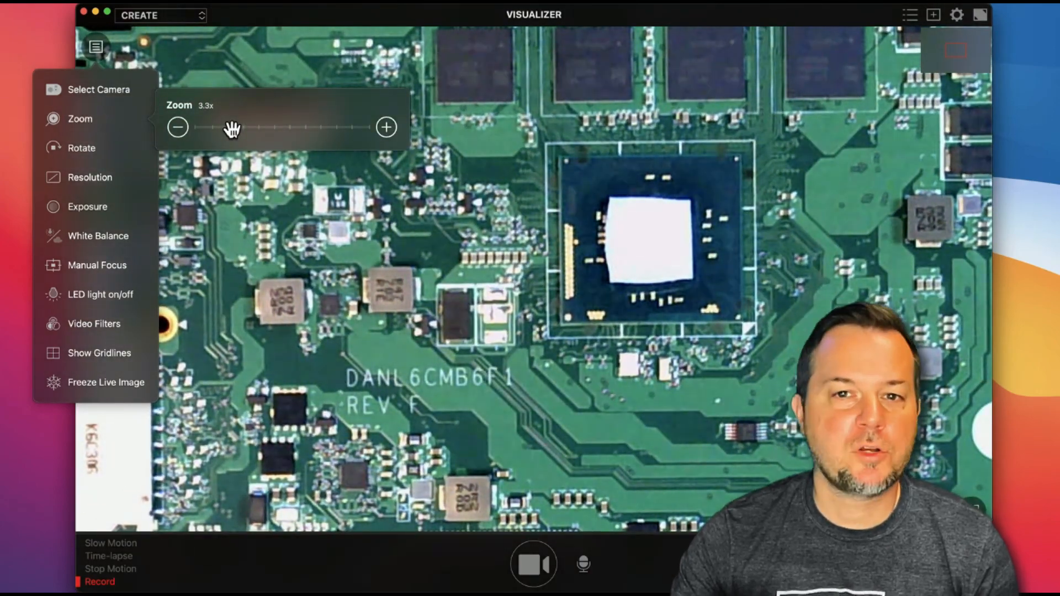
{"action": "left_click", "coordinate": [81, 148]}
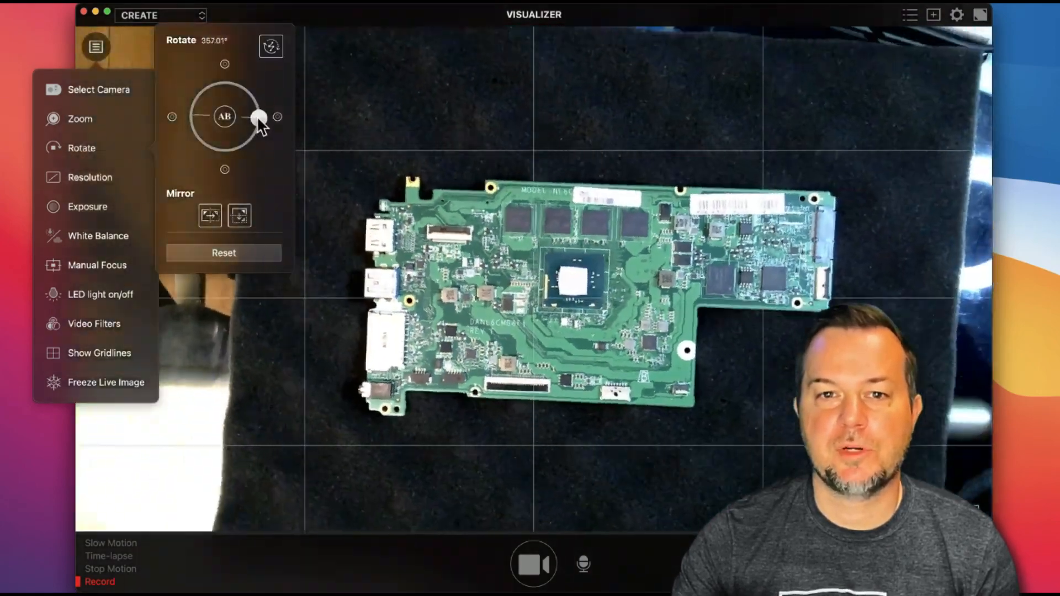
{"action": "left_click_drag", "start_coordinate": [260, 116], "coordinate": [311, 132]}
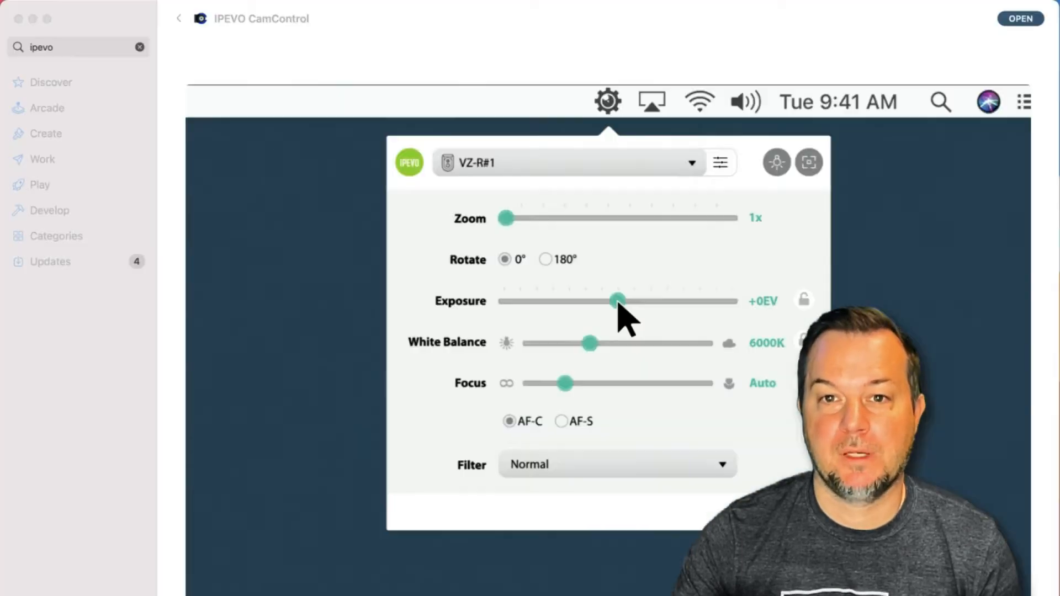
{"action": "left_click_drag", "start_coordinate": [589, 343], "coordinate": [642, 343]}
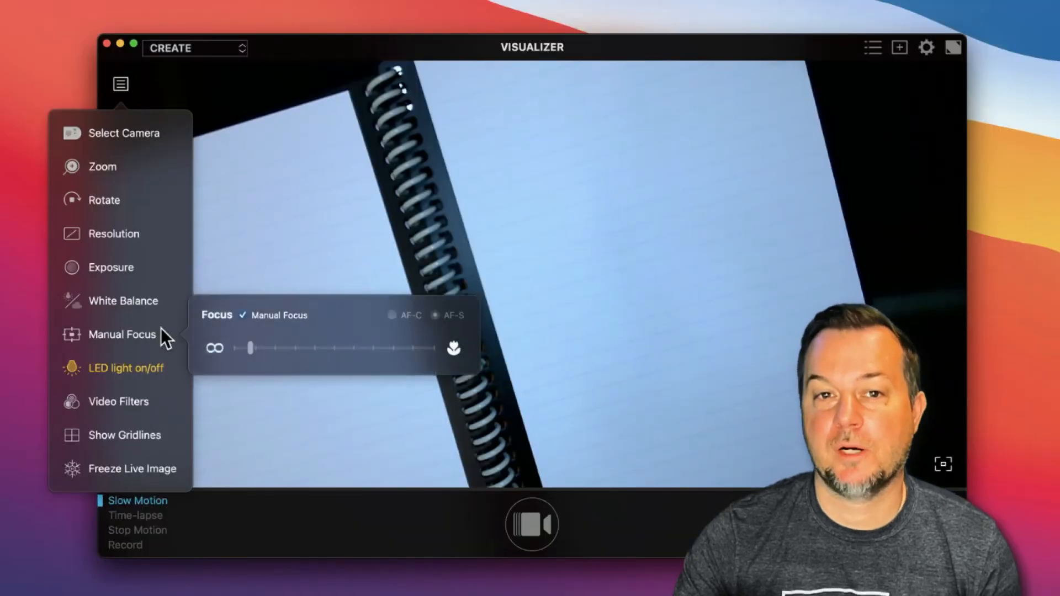
{"action": "left_click_drag", "start_coordinate": [252, 347], "coordinate": [370, 347]}
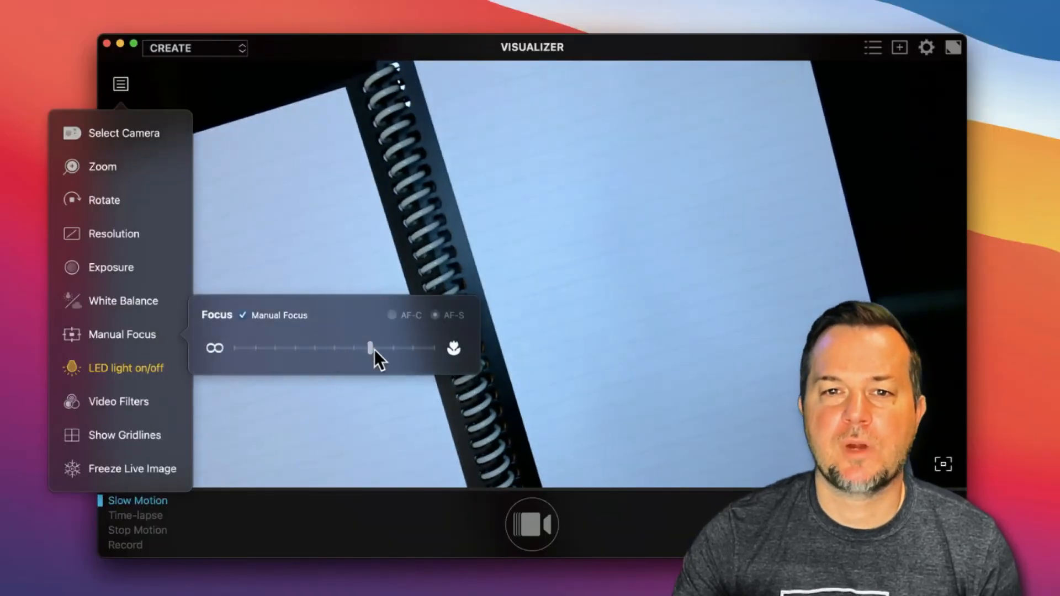